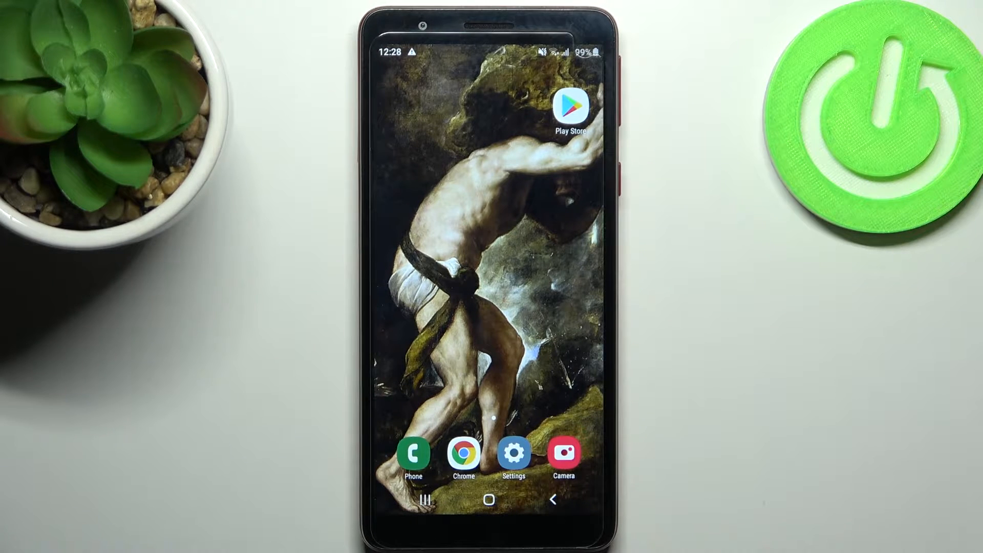
# Reach the Add account list through Settings > Accounts and backup > Accounts.
pyautogui.click(513, 451)
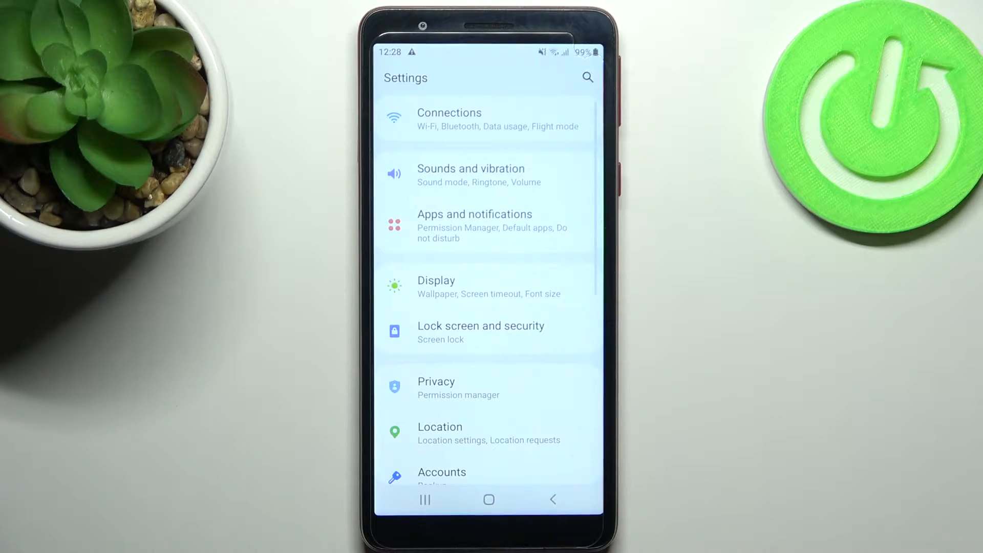
pyautogui.scroll(-3)
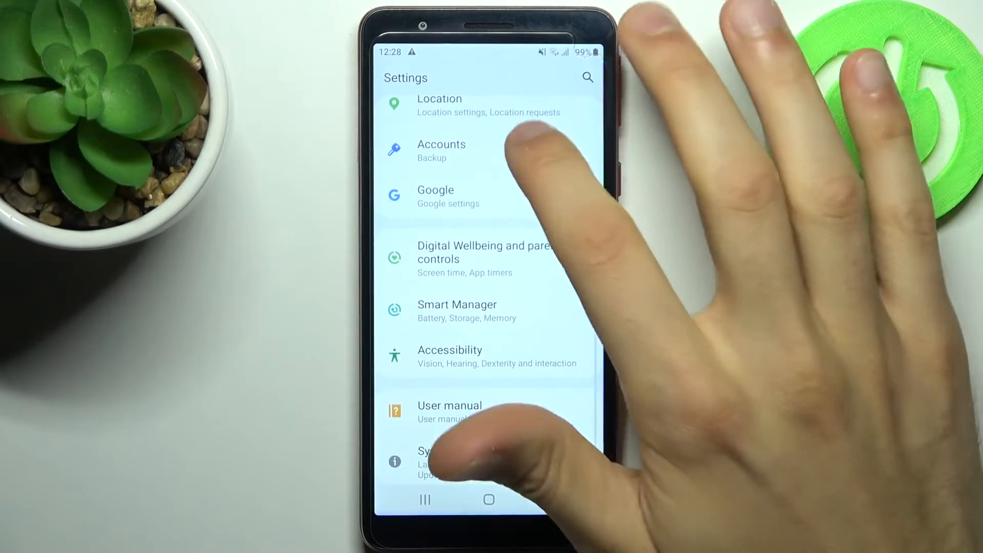
pyautogui.click(442, 151)
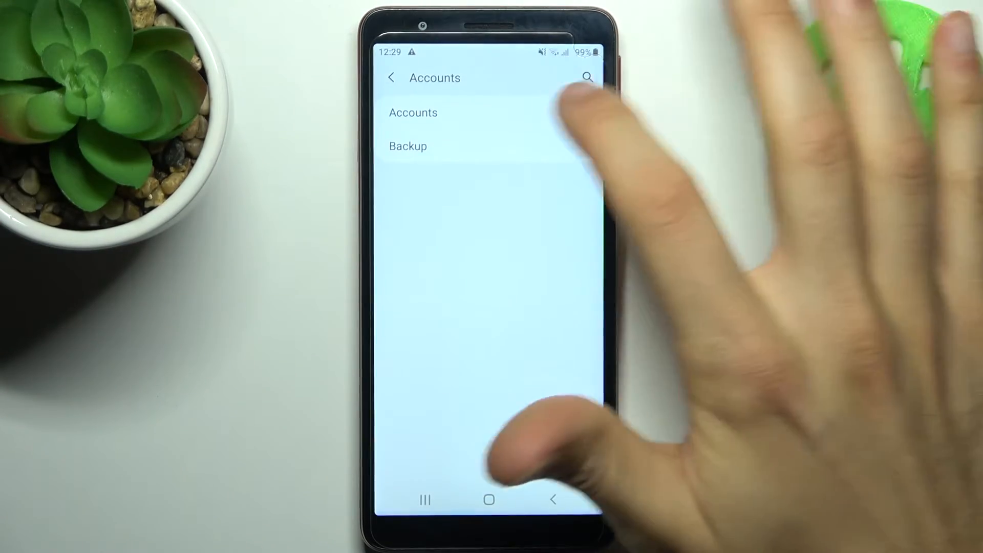
pyautogui.click(413, 113)
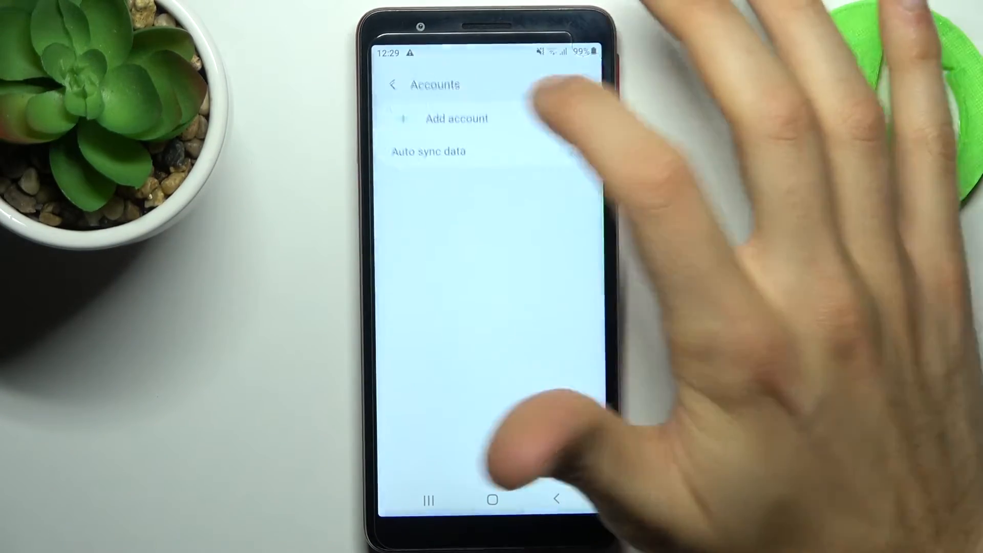
pyautogui.click(456, 119)
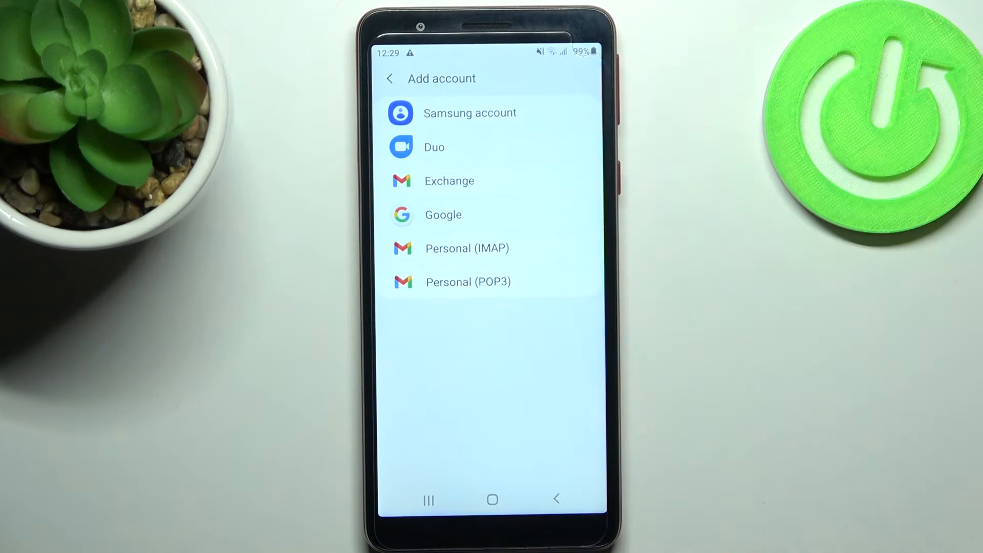
# Choose Google as the account type and submit the email address.
pyautogui.click(442, 214)
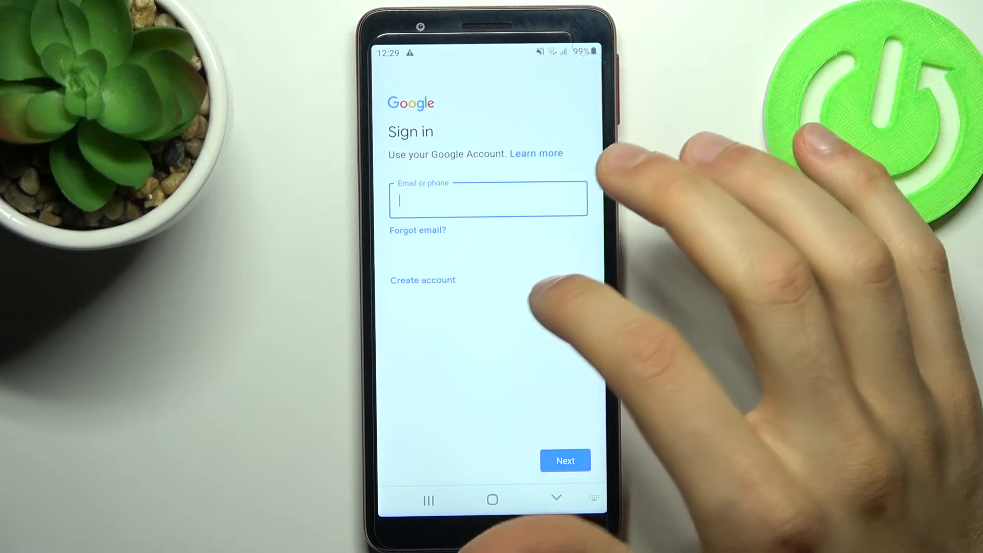
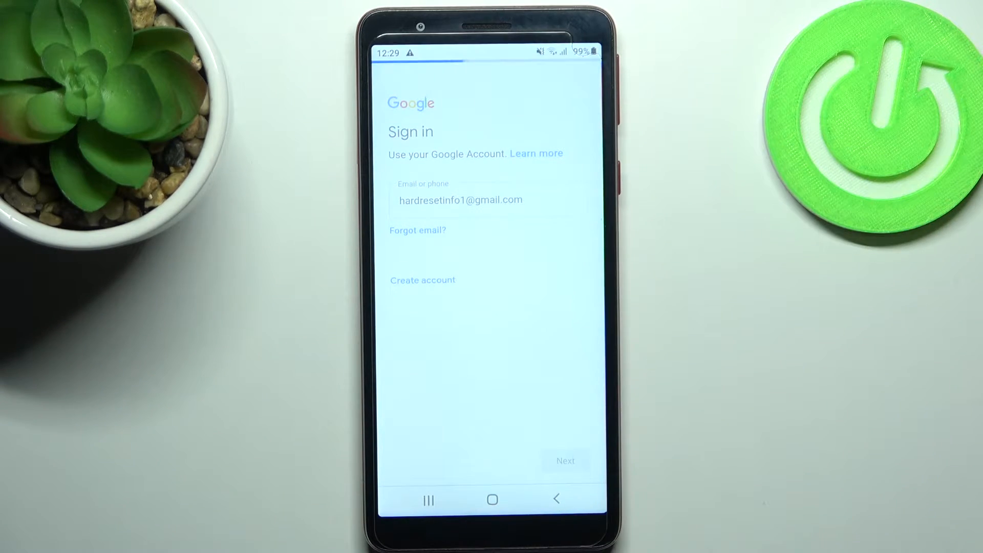
pyautogui.click(566, 459)
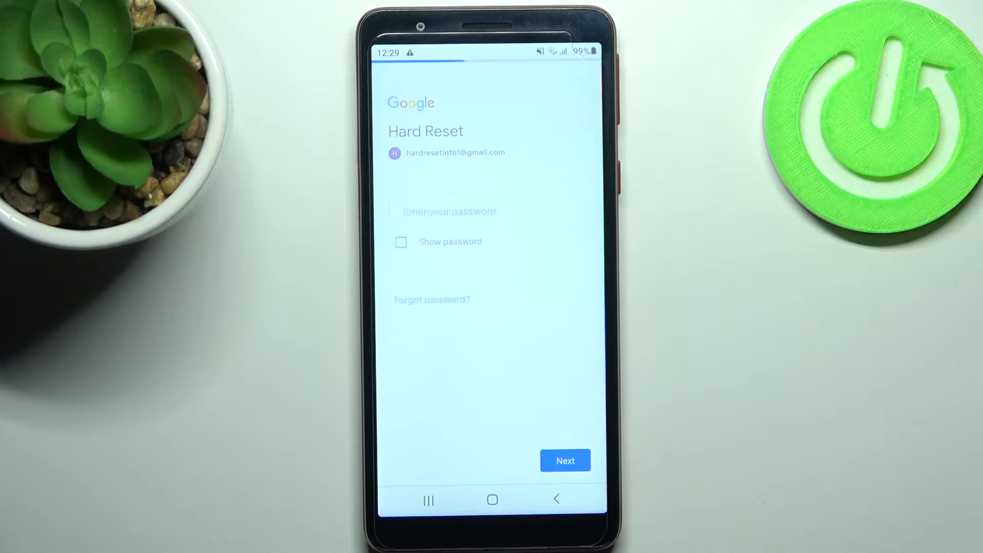
# Enter the account password and continue to Google's terms of service.
pyautogui.write('password')
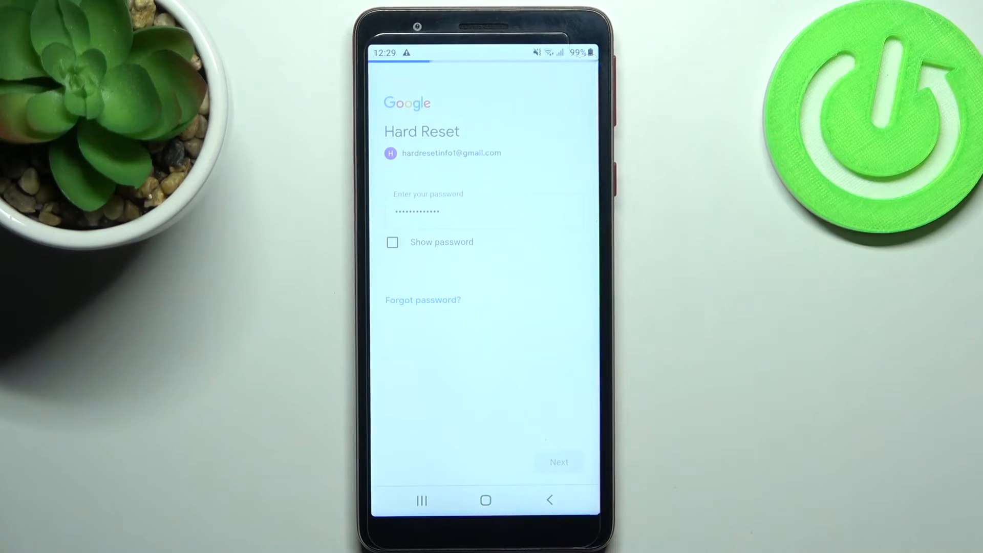
pyautogui.click(558, 462)
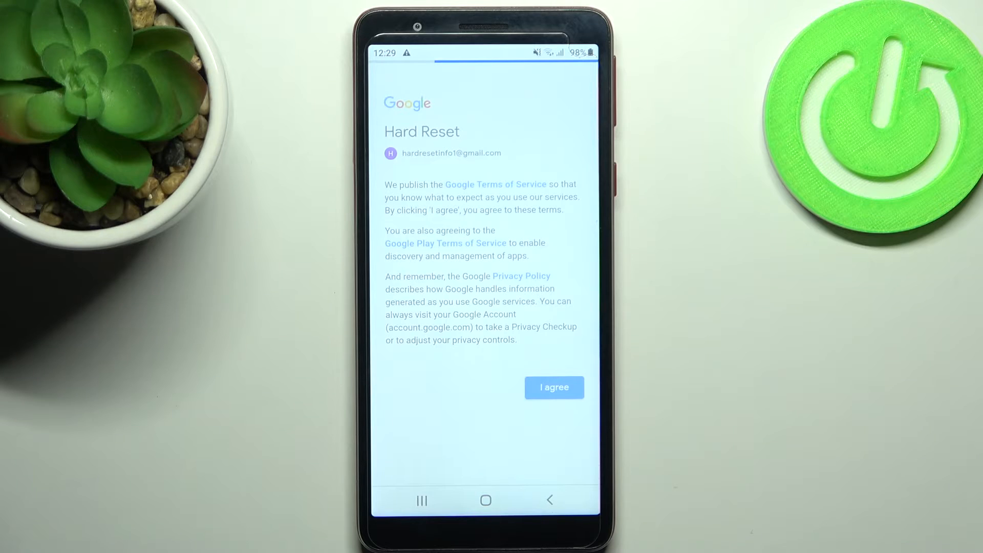
# Agree to the terms, switch off Back up to Google Drive, and accept the services.
pyautogui.click(554, 387)
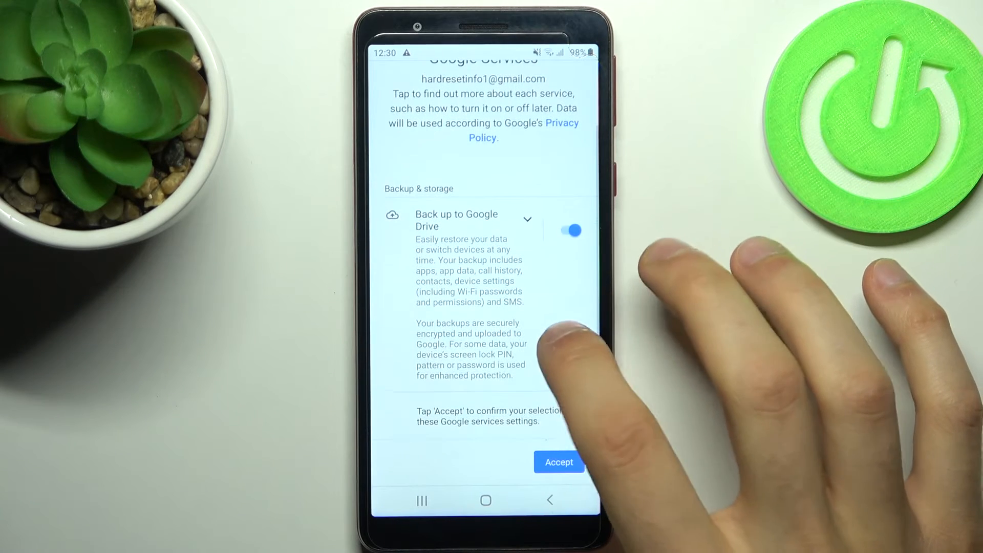
pyautogui.click(569, 230)
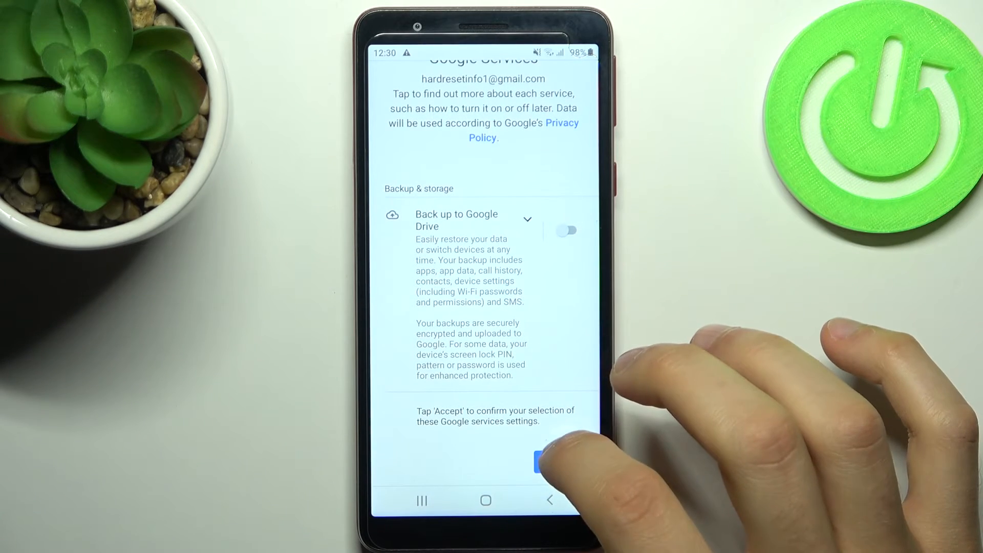
pyautogui.click(551, 461)
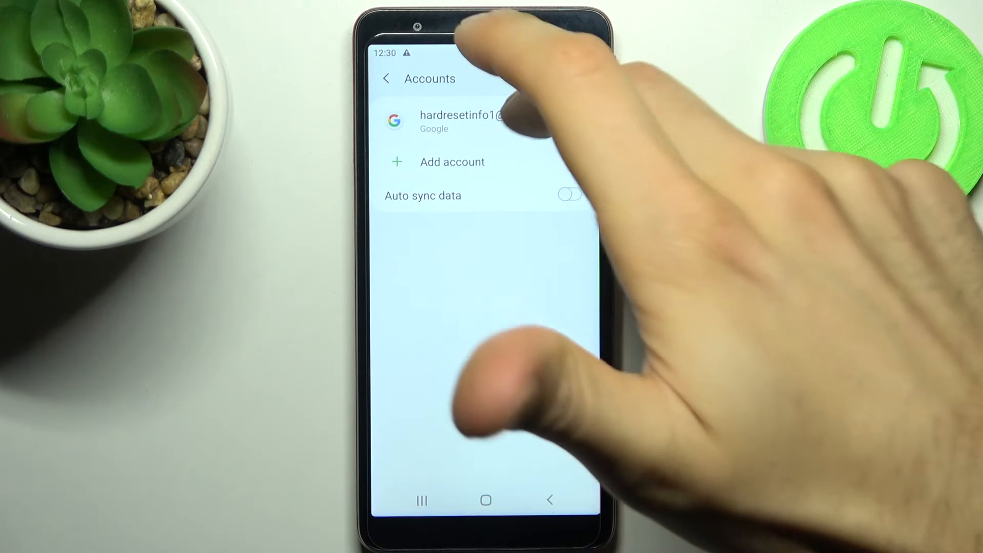
# Open the added Google account's details and start Remove account.
pyautogui.click(445, 121)
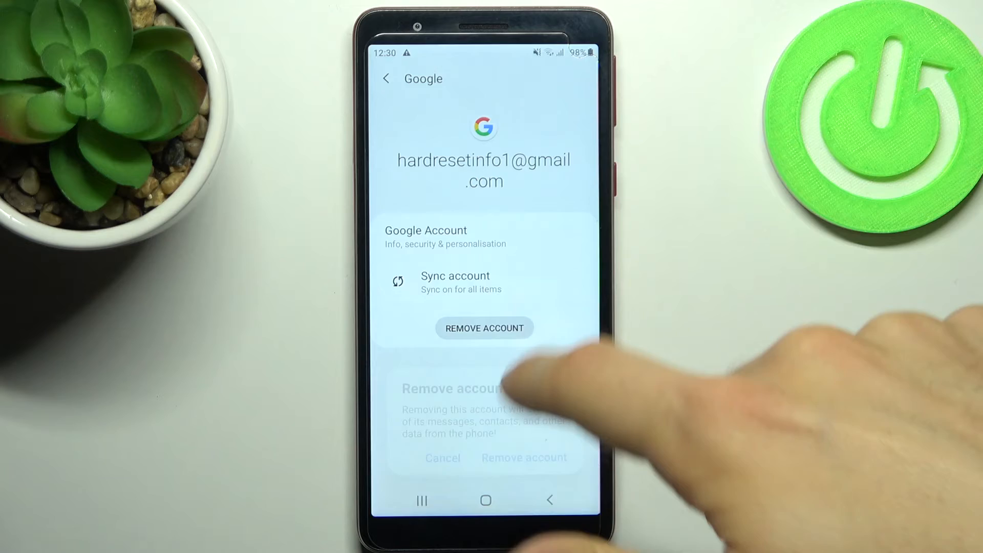
pyautogui.click(442, 457)
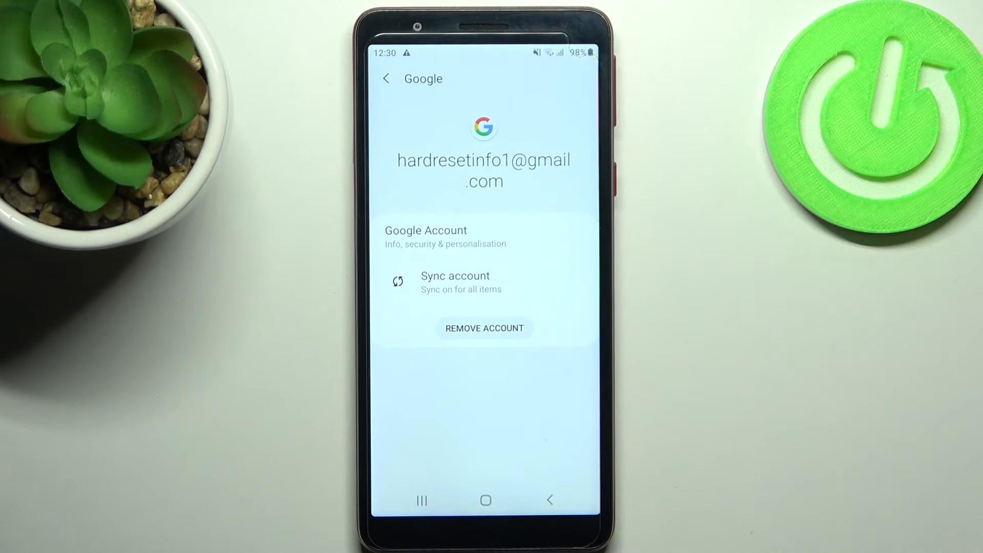